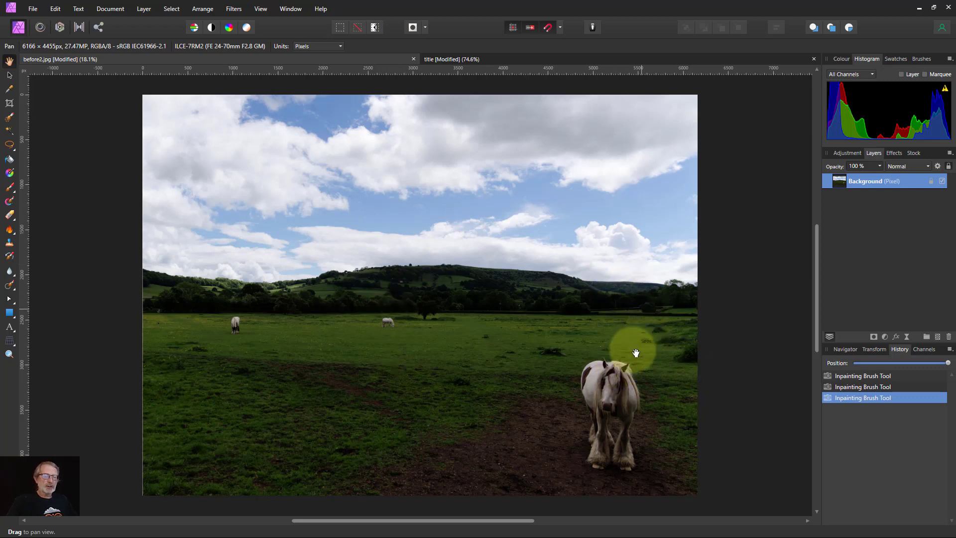
pyautogui.moveTo(850, 97)
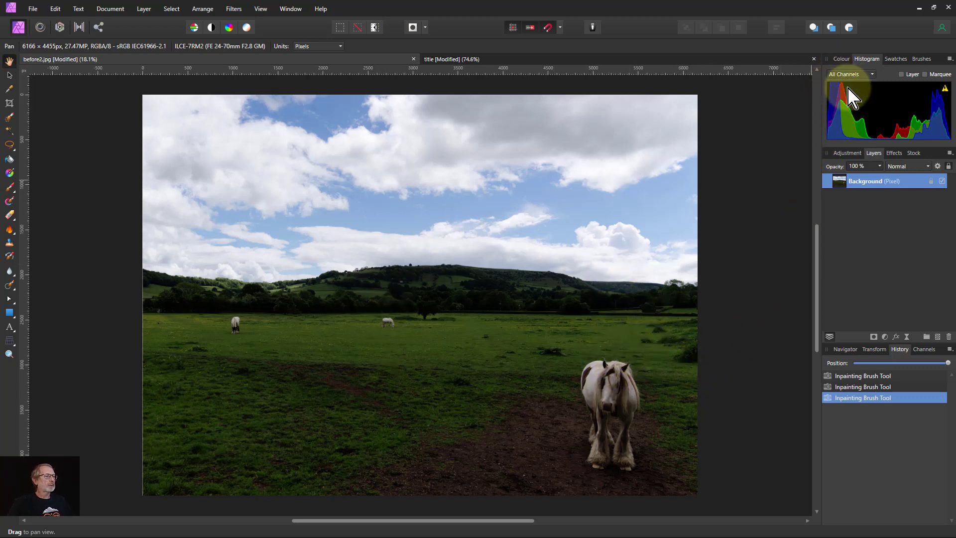
pyautogui.moveTo(909, 124)
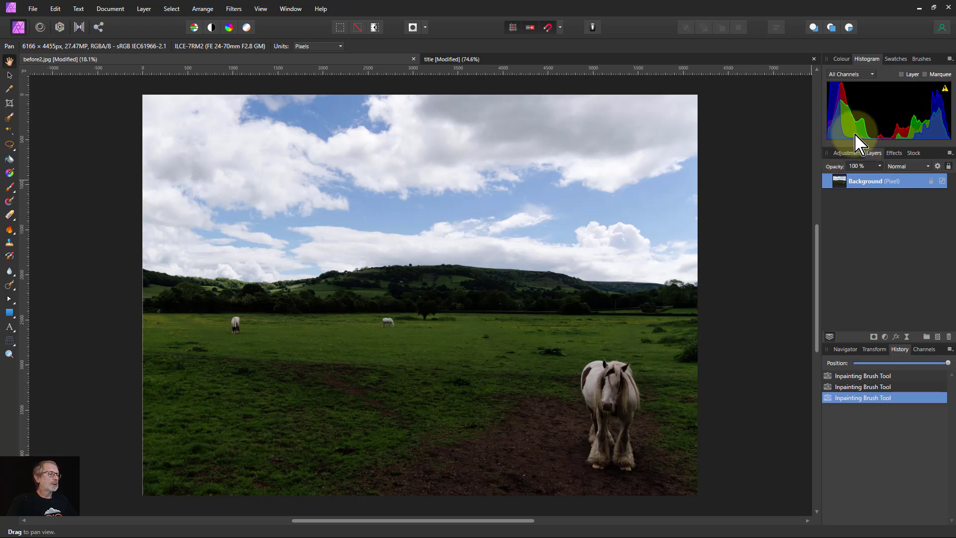
pyautogui.moveTo(849, 142)
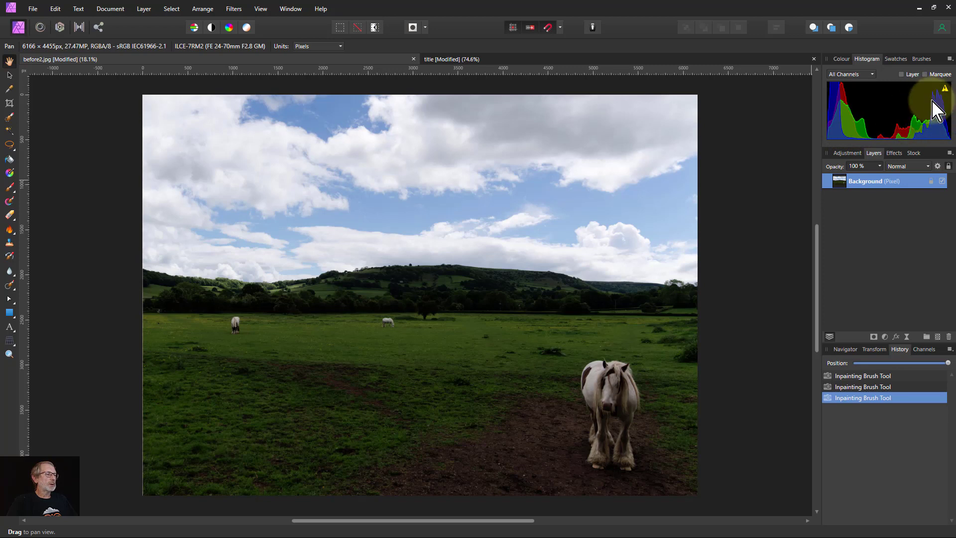
pyautogui.moveTo(924, 101)
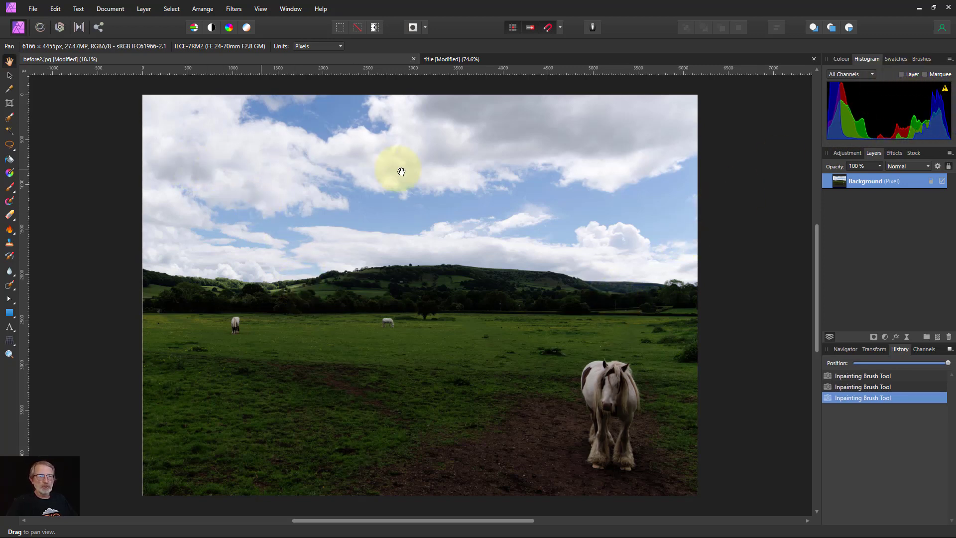
pyautogui.moveTo(219, 417)
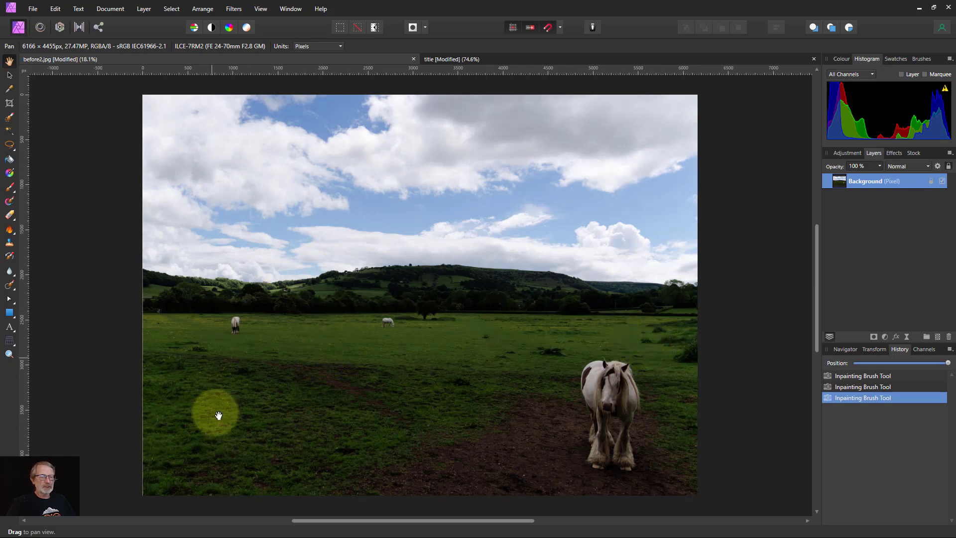
pyautogui.moveTo(514, 410)
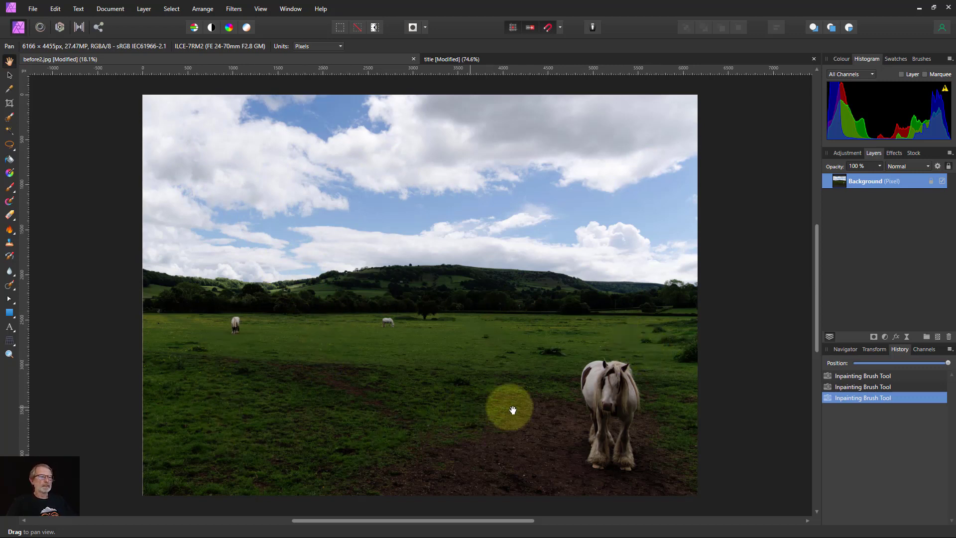
pyautogui.moveTo(779, 339)
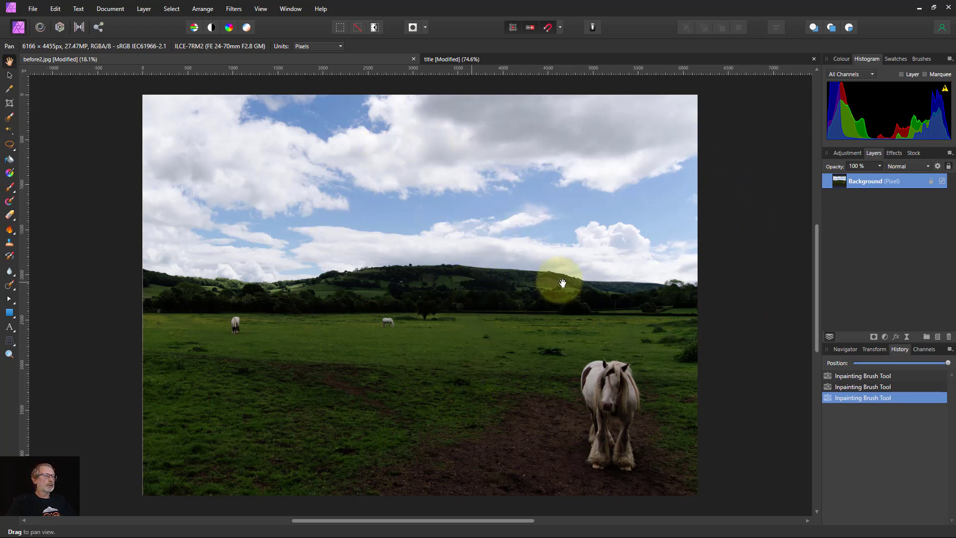
pyautogui.moveTo(875, 128)
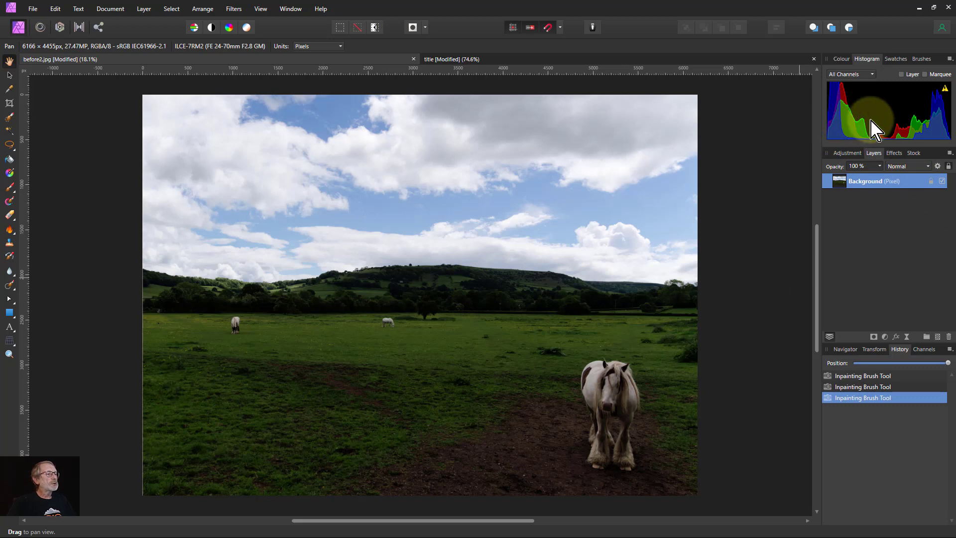
pyautogui.moveTo(884, 115)
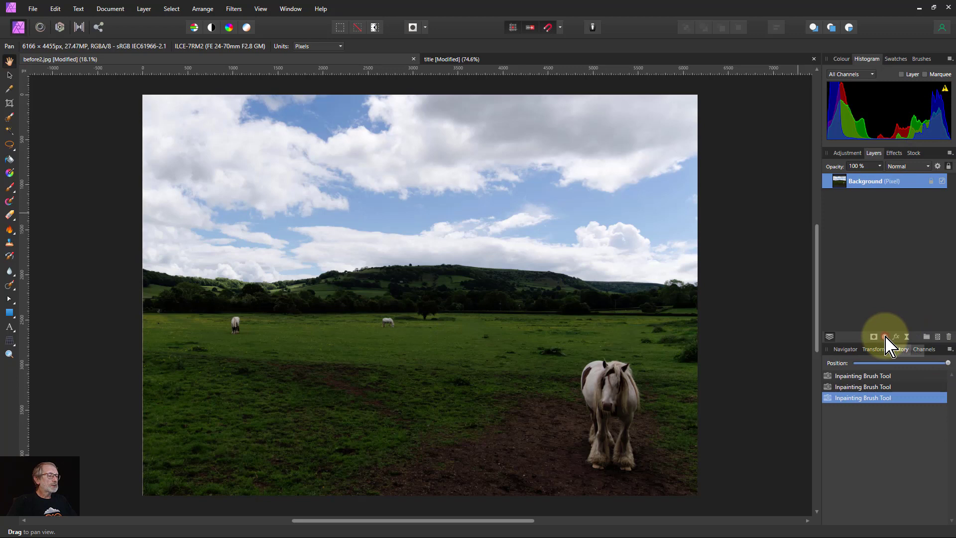
# - Add a Curves adjustment and pull shadows down and highlights up into an S curve
pyautogui.click(884, 337)
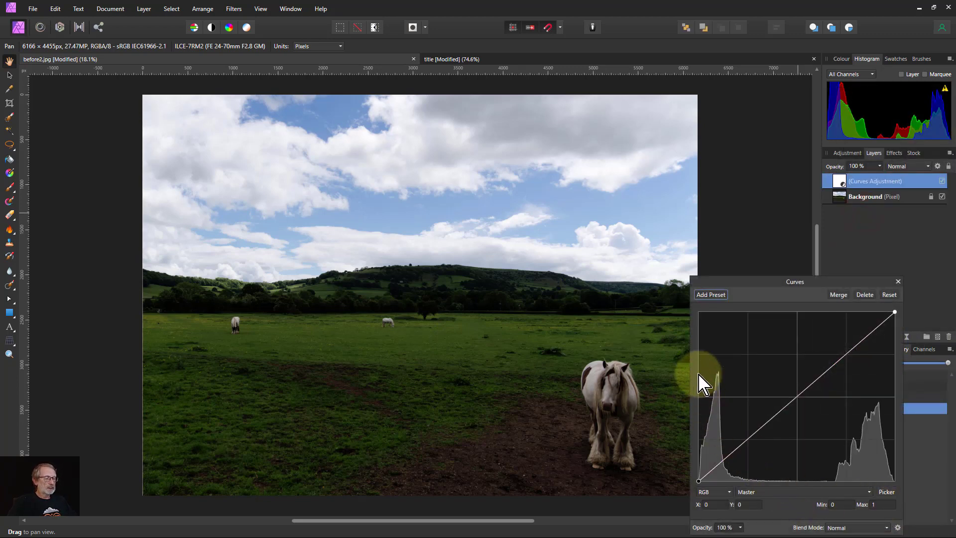
pyautogui.moveTo(823, 438)
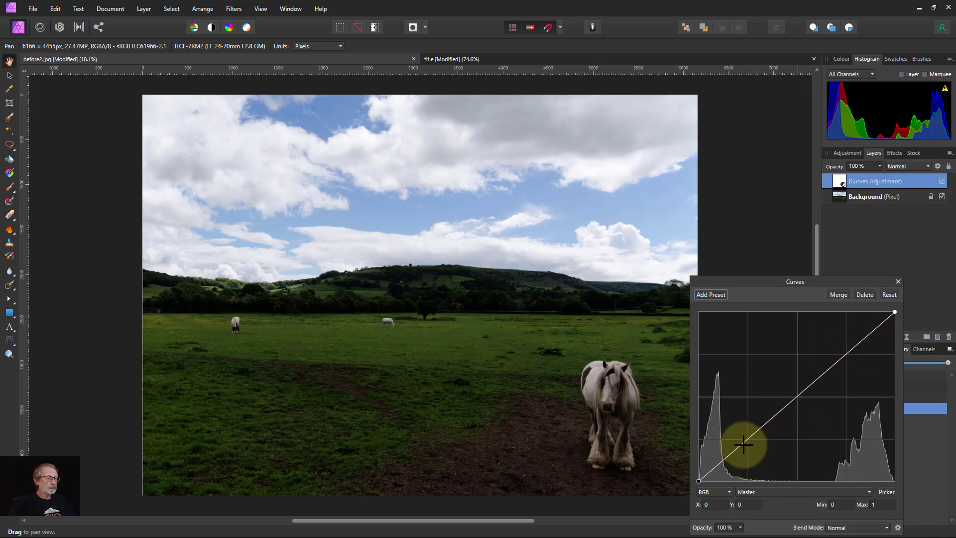
pyautogui.moveTo(744, 445); pyautogui.dragTo(747, 456)
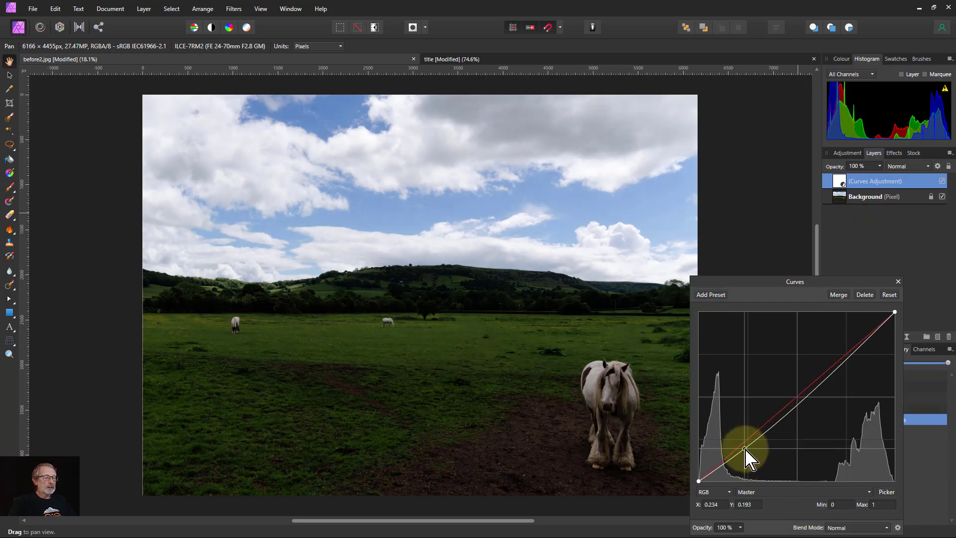
pyautogui.moveTo(747, 454); pyautogui.dragTo(747, 457)
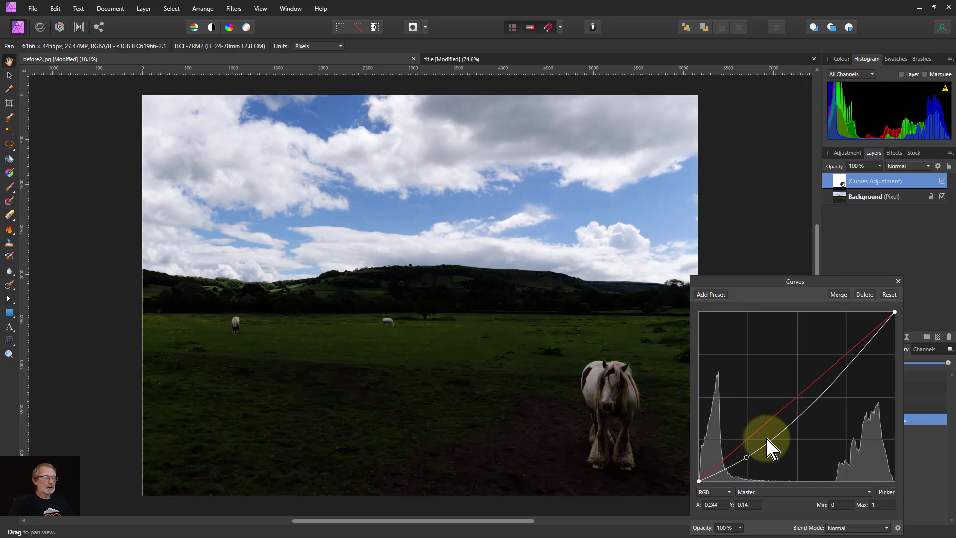
pyautogui.moveTo(770, 442); pyautogui.dragTo(826, 363)
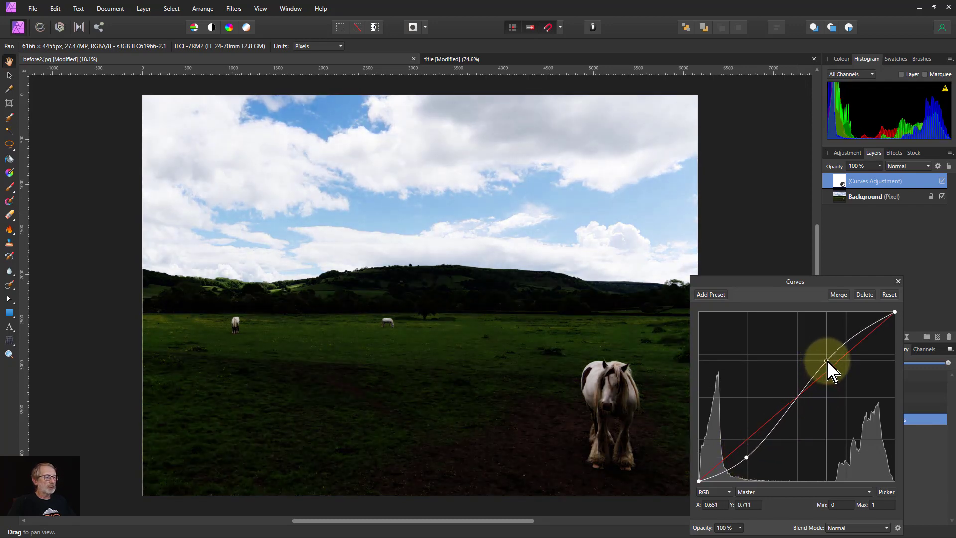
pyautogui.moveTo(826, 363); pyautogui.dragTo(826, 360)
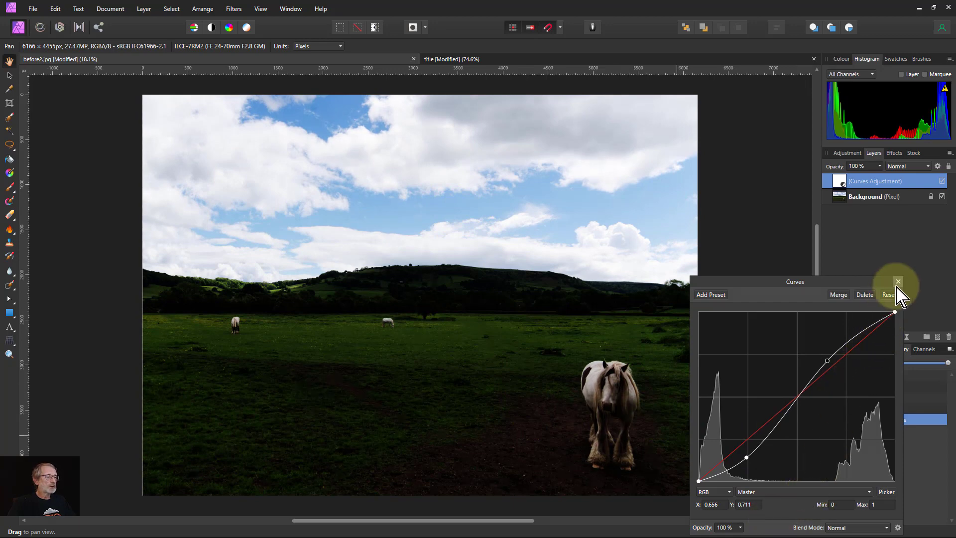
# - Reset the curve, then lift the shadow point and lower the highlight point into a reverse S
pyautogui.click(888, 294)
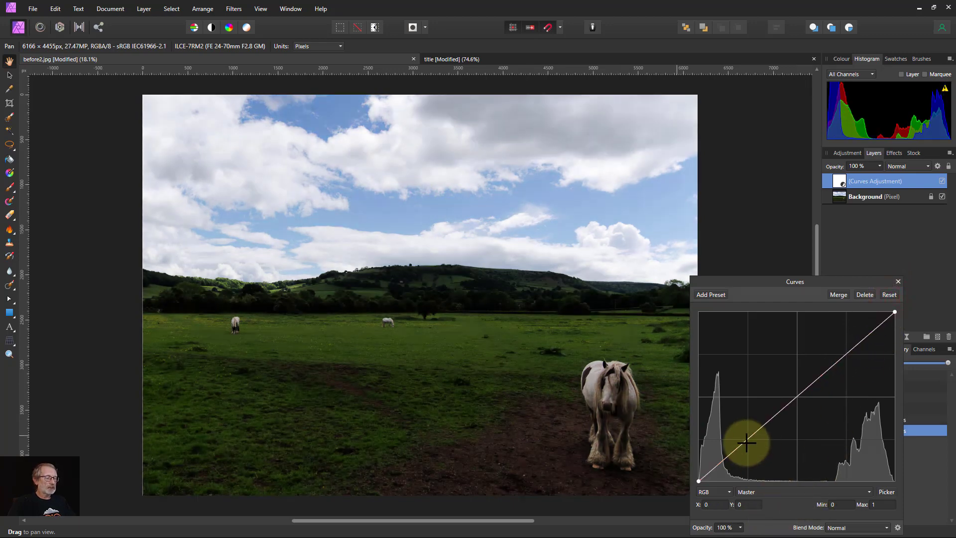
pyautogui.moveTo(746, 443); pyautogui.dragTo(739, 438)
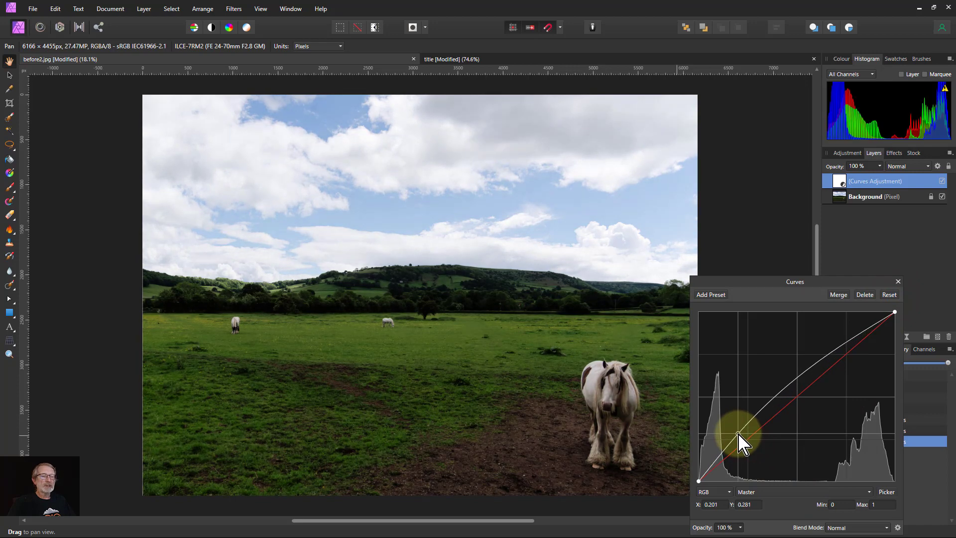
pyautogui.moveTo(741, 439); pyautogui.dragTo(738, 436)
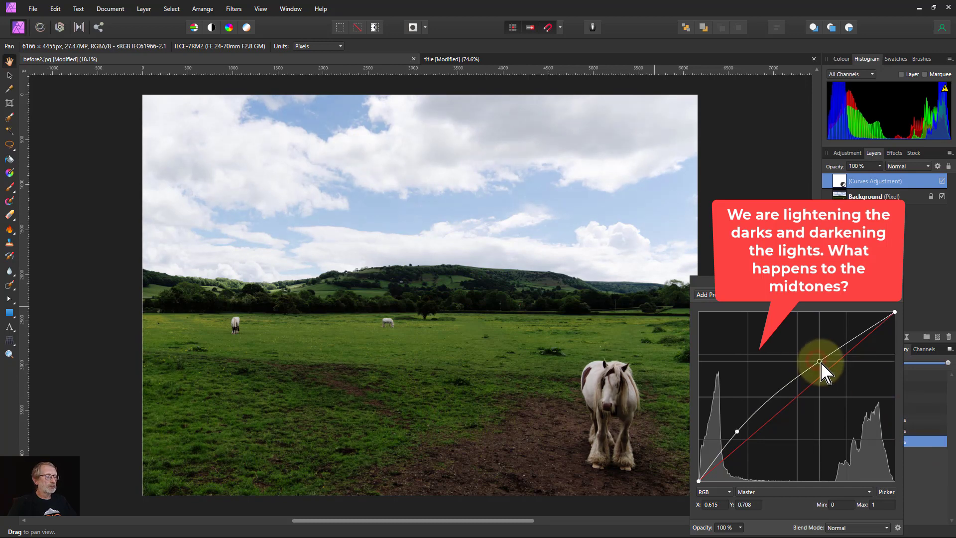
pyautogui.moveTo(820, 361); pyautogui.dragTo(850, 375)
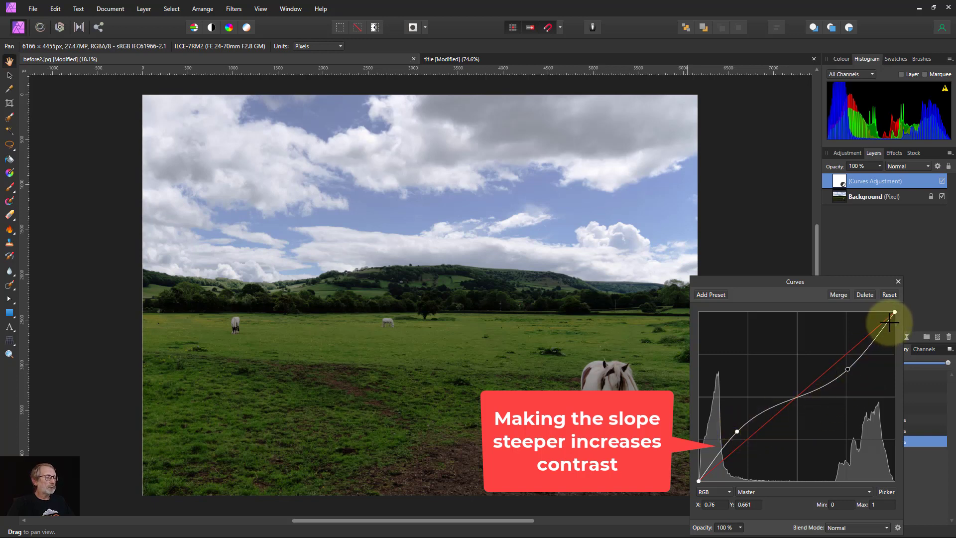
pyautogui.moveTo(903, 330)
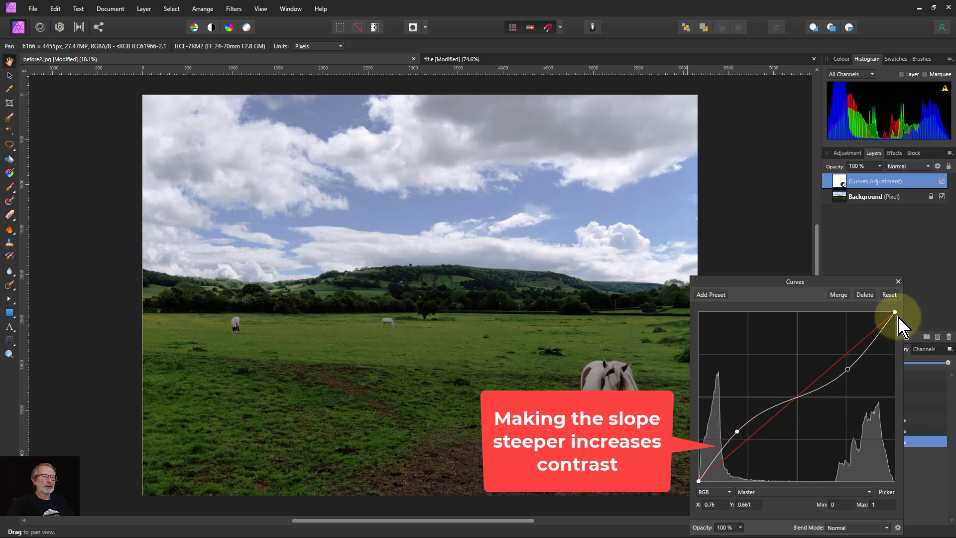
pyautogui.moveTo(893, 312); pyautogui.dragTo(846, 370)
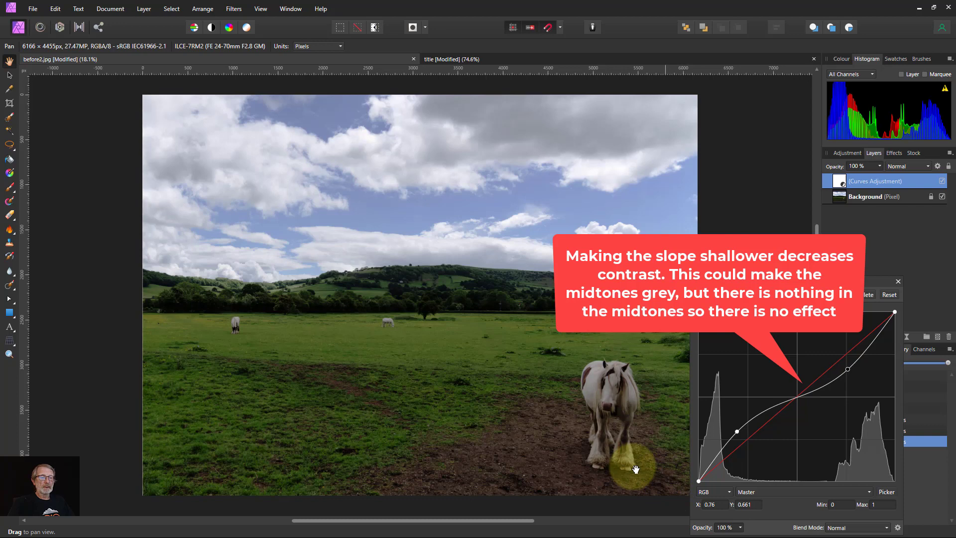
pyautogui.moveTo(387, 265)
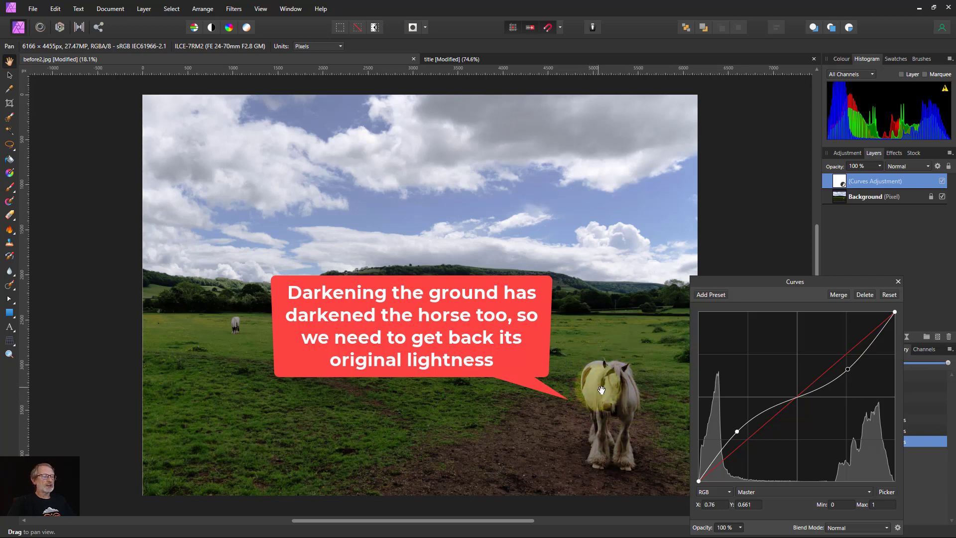
pyautogui.moveTo(603, 401)
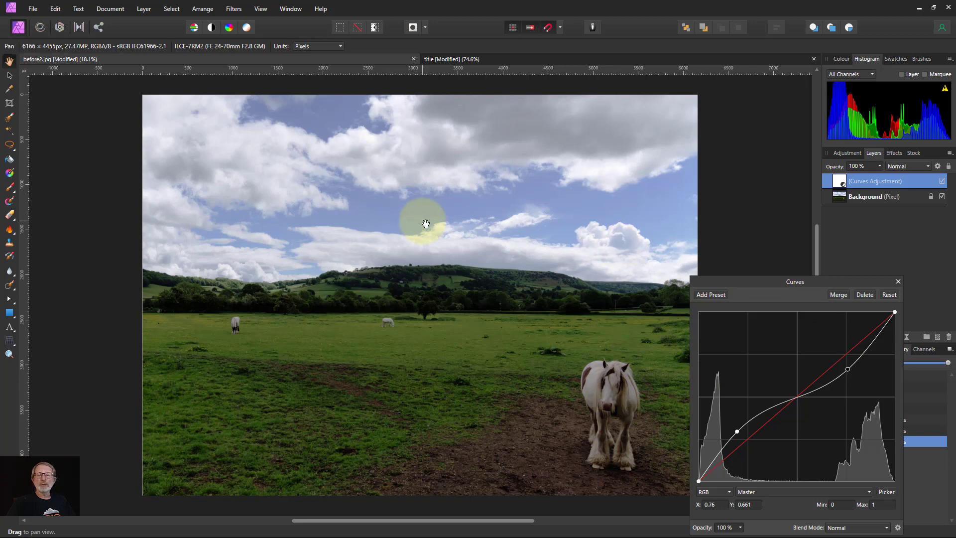
pyautogui.moveTo(9, 187)
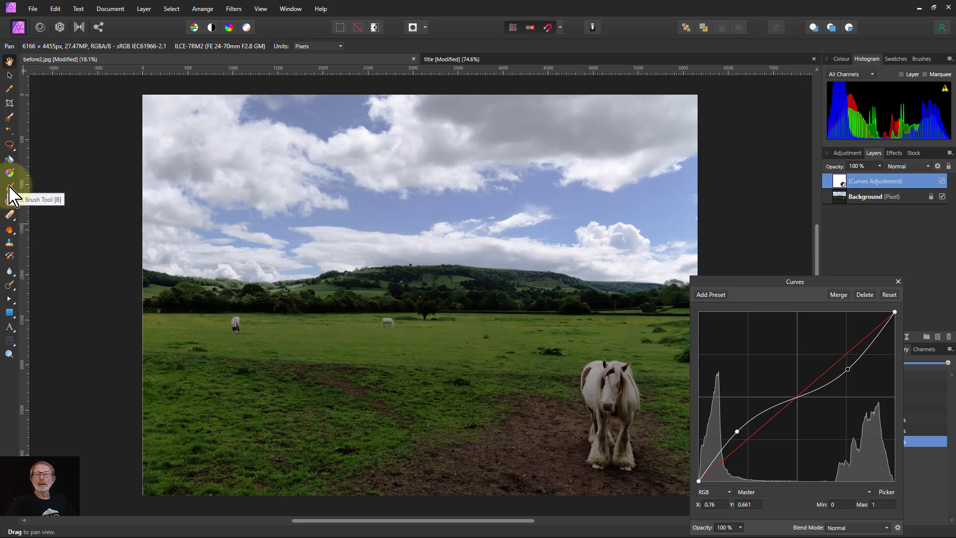
# - Paint black over the horse's head and legs on the Curves mask to hide the effect there
pyautogui.click(9, 188)
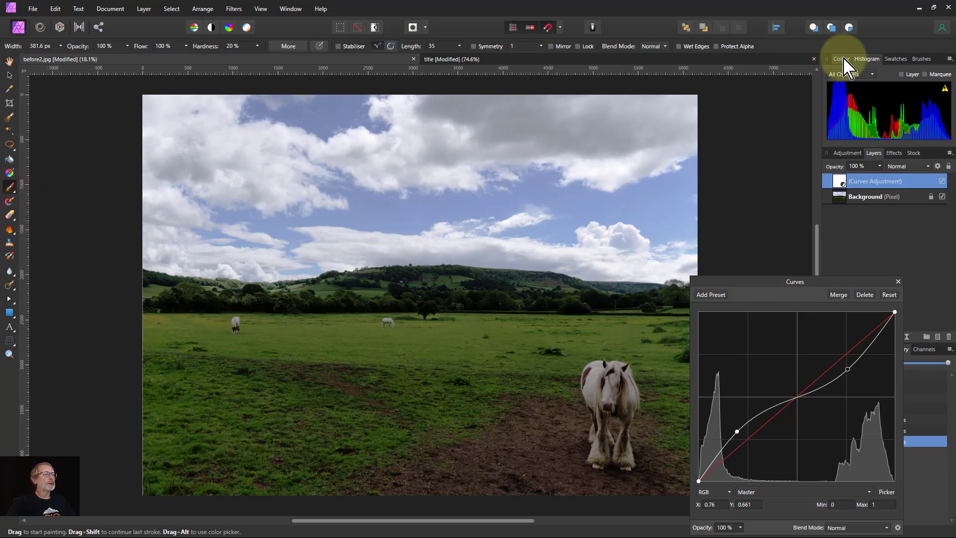
pyautogui.click(840, 58)
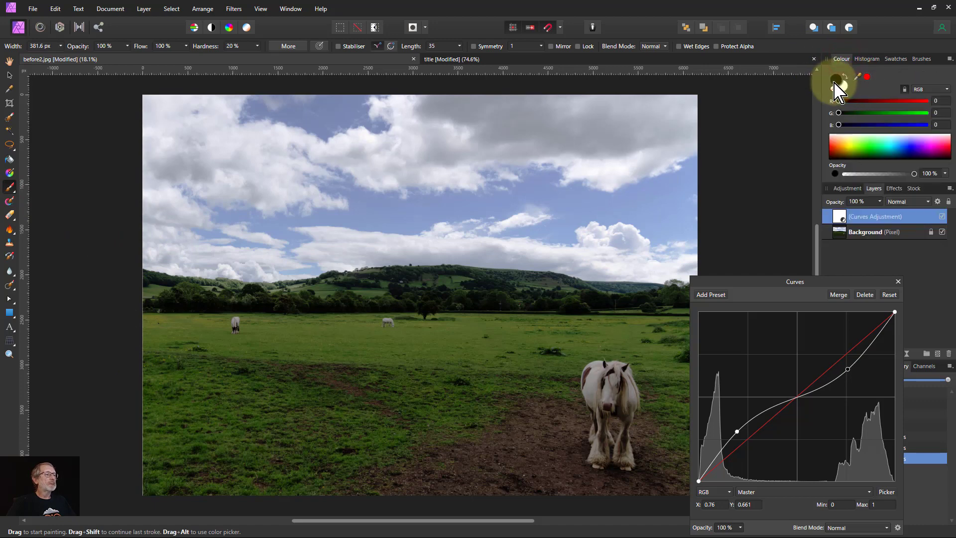
pyautogui.click(866, 58)
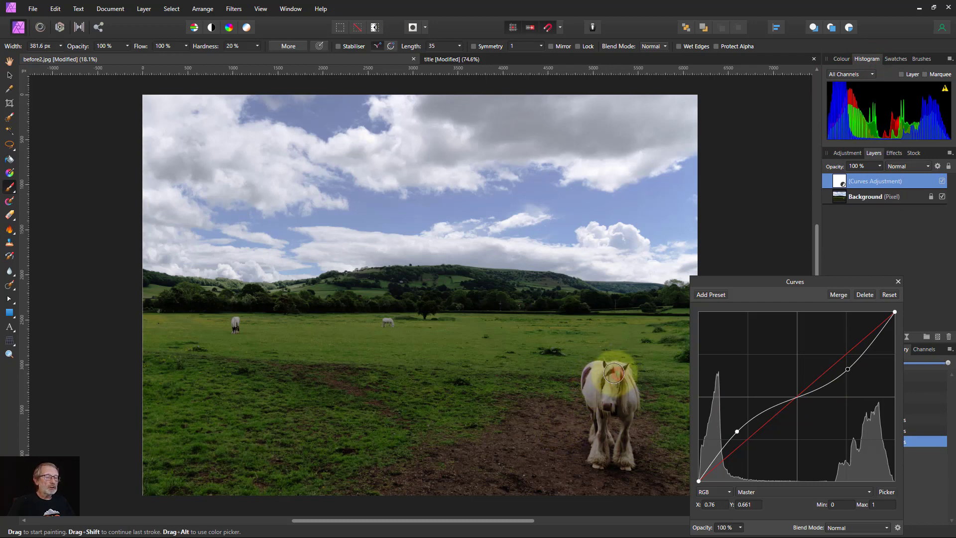
pyautogui.moveTo(613, 371); pyautogui.dragTo(601, 433)
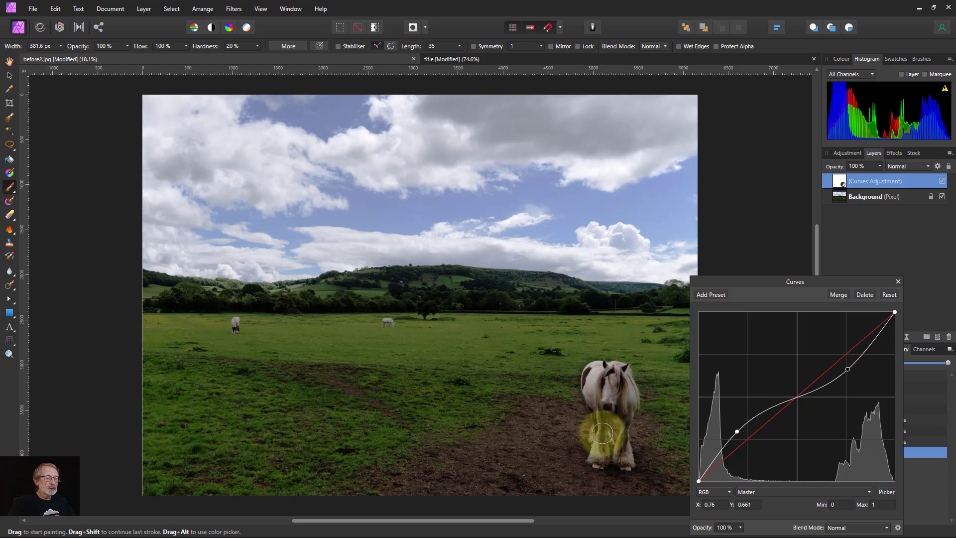
pyautogui.moveTo(603, 433); pyautogui.dragTo(616, 376)
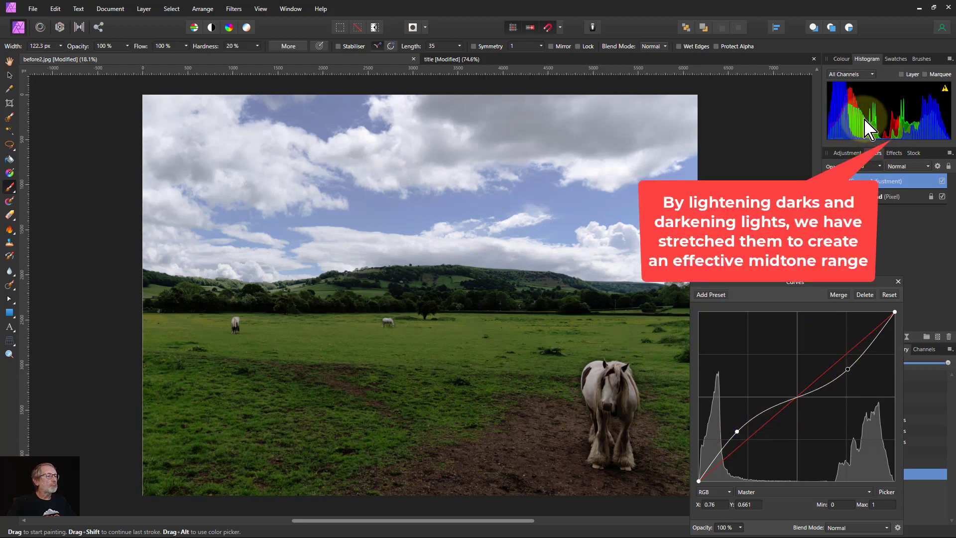
pyautogui.moveTo(888, 129)
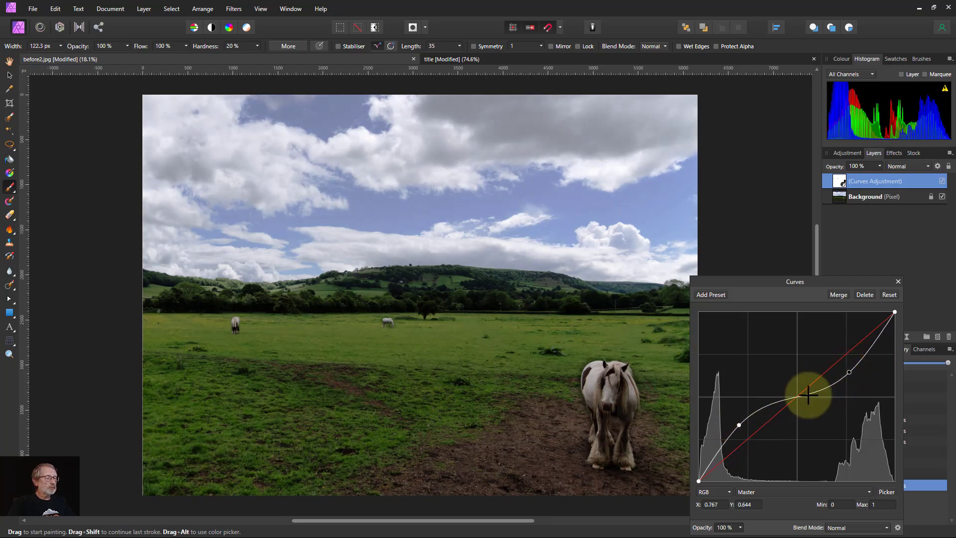
# - Nudge a midtone point on the reverse S curve to lift the middle tones slightly
pyautogui.moveTo(808, 395); pyautogui.dragTo(783, 404)
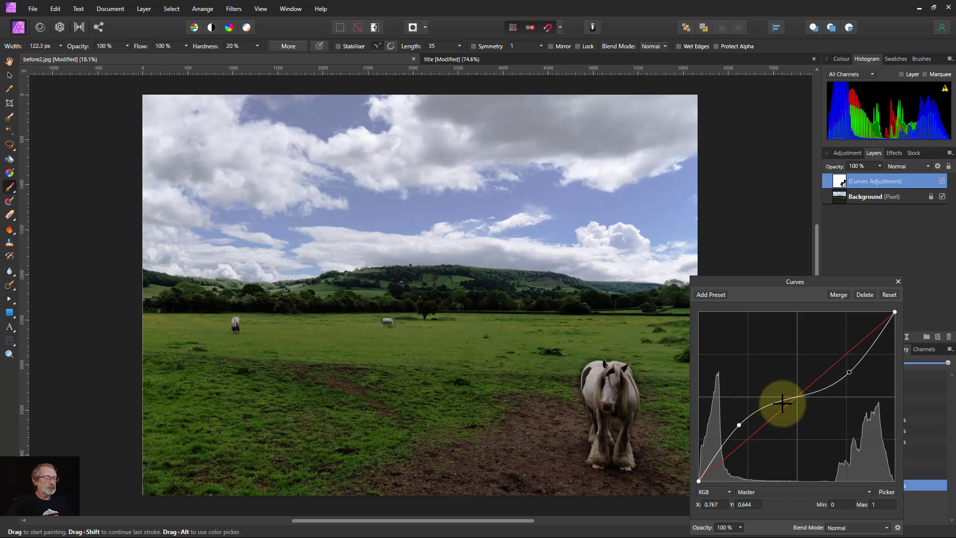
pyautogui.moveTo(777, 417)
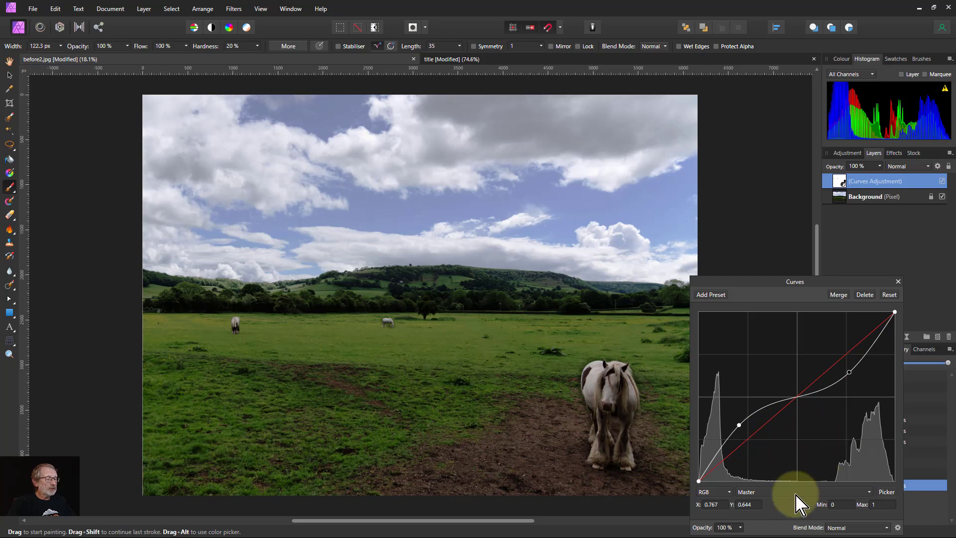
pyautogui.moveTo(837, 500)
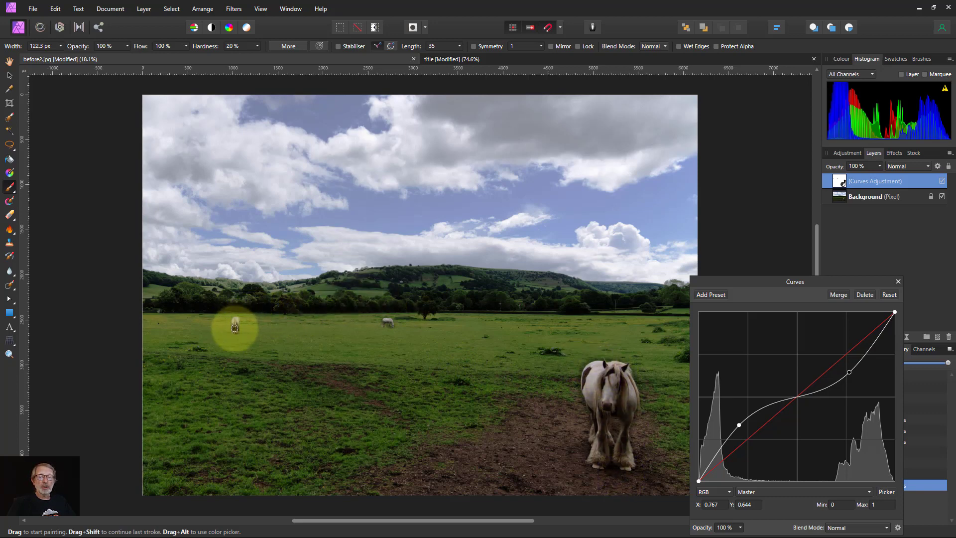
pyautogui.moveTo(388, 352)
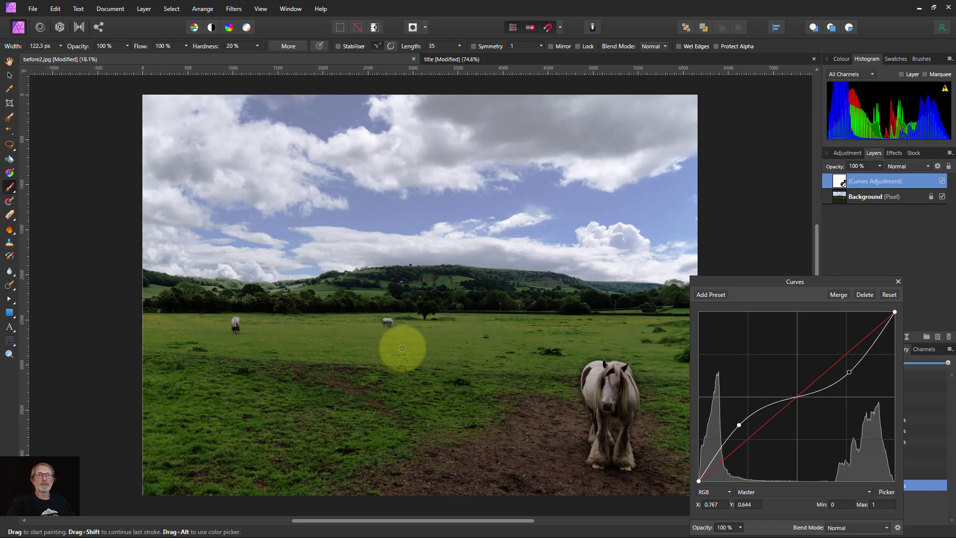
pyautogui.moveTo(444, 214)
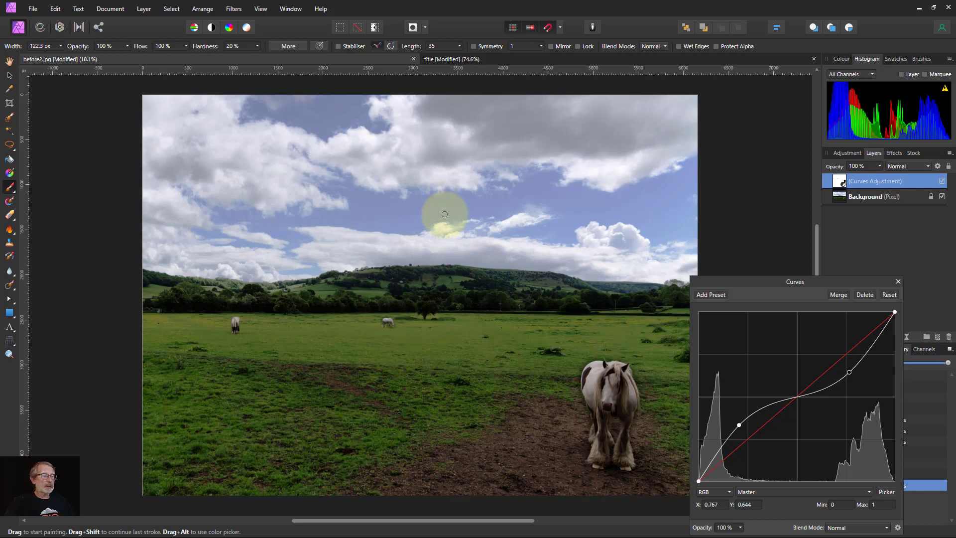